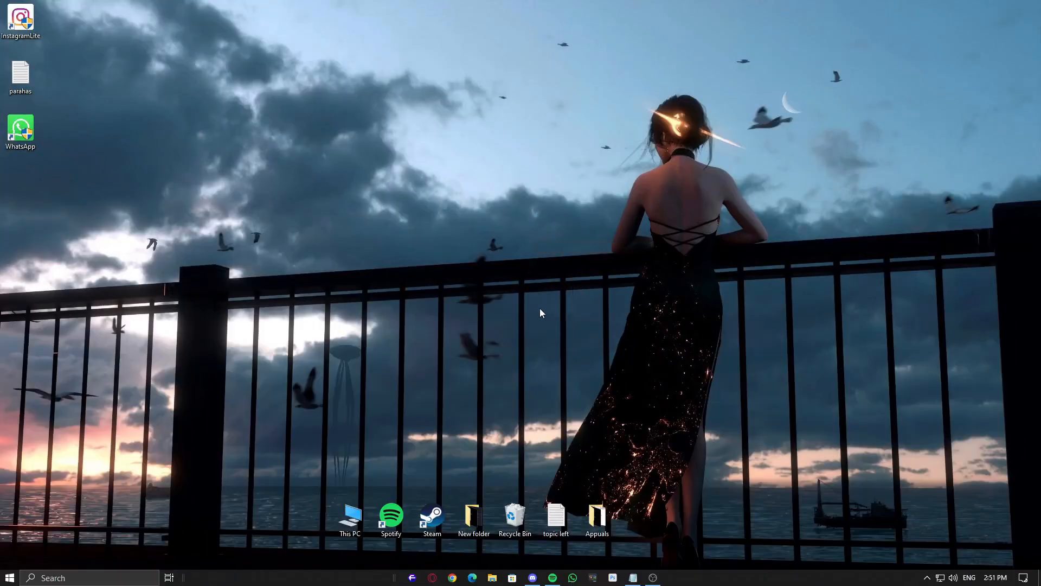
pyautogui.moveTo(375, 253)
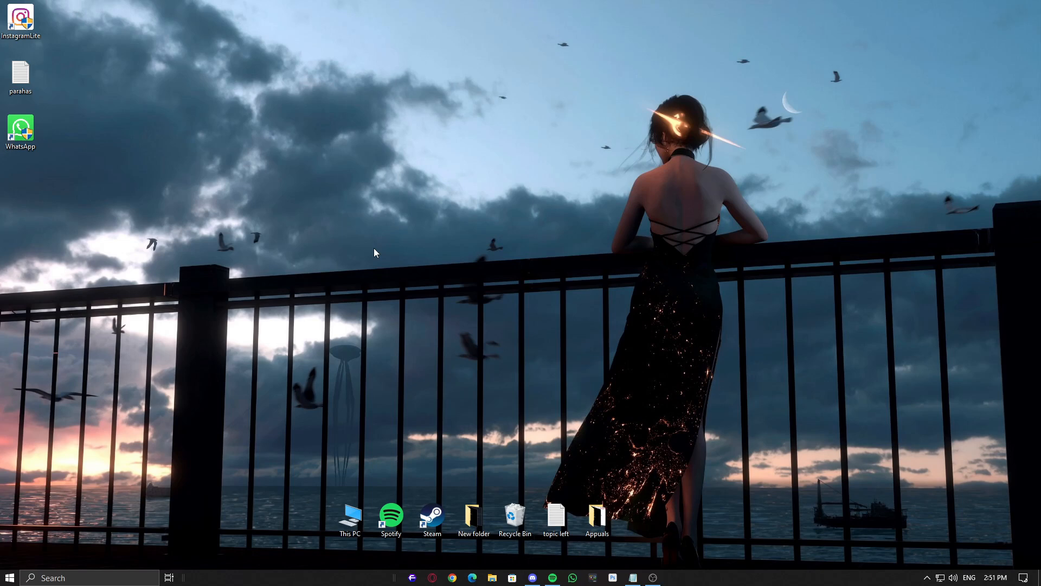
pyautogui.moveTo(492, 278)
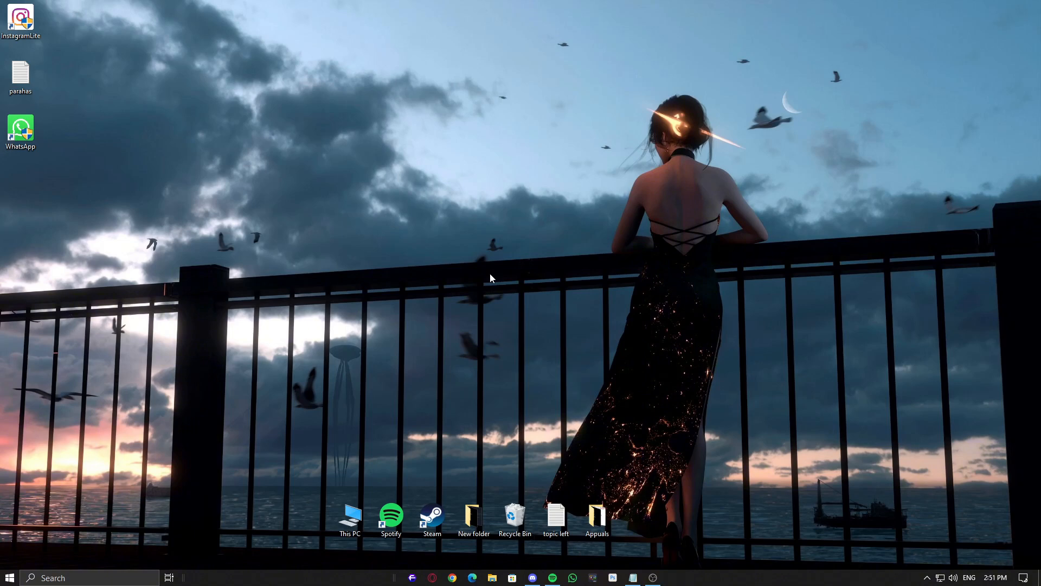
pyautogui.moveTo(463, 577)
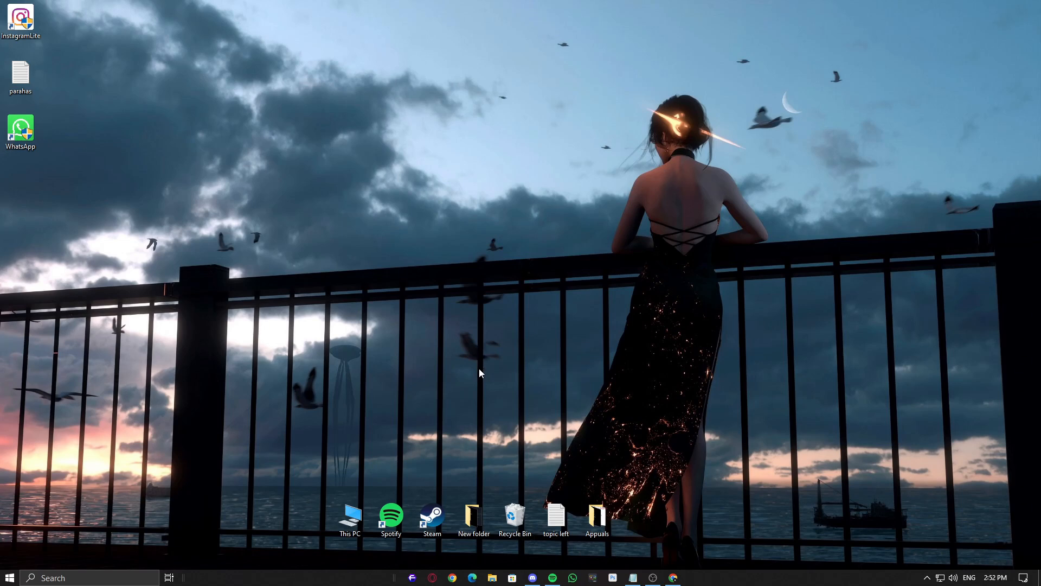
pyautogui.moveTo(484, 389)
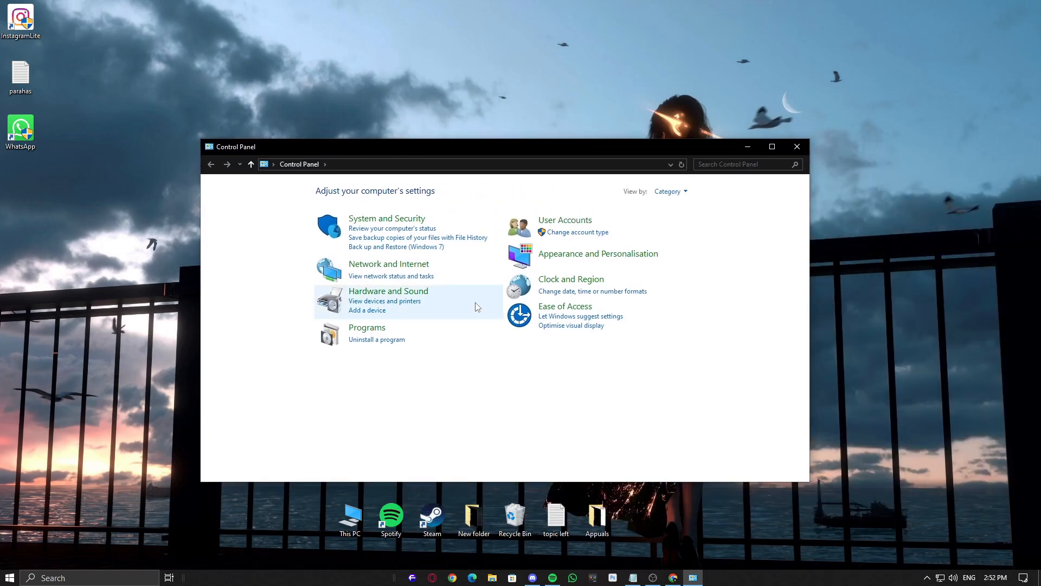
pyautogui.moveTo(387, 347)
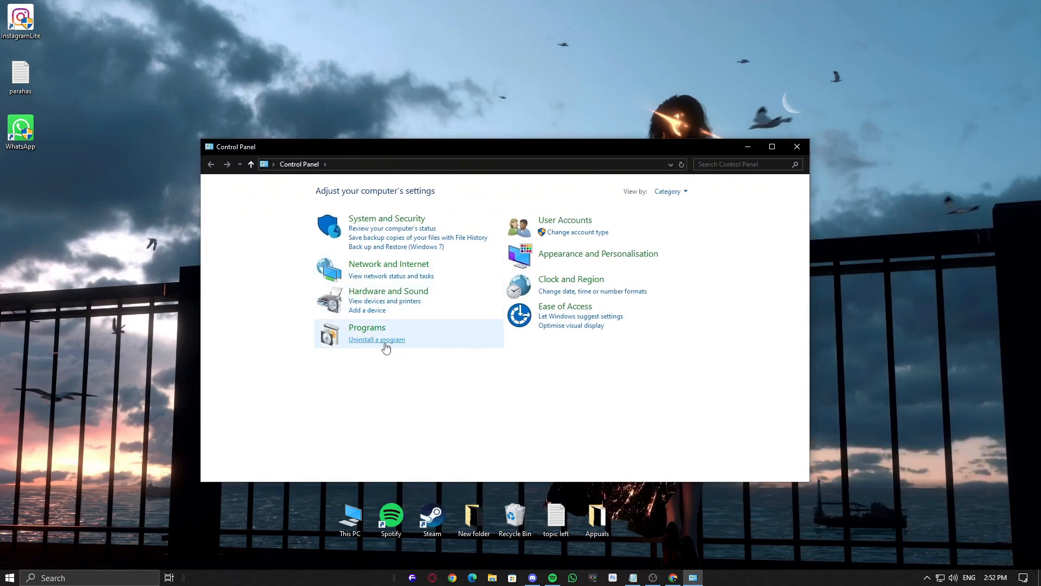
# Show installed programs and select the Visual C++ 2015-2022 Redistributable (x64) with its actions menu
pyautogui.click(376, 340)
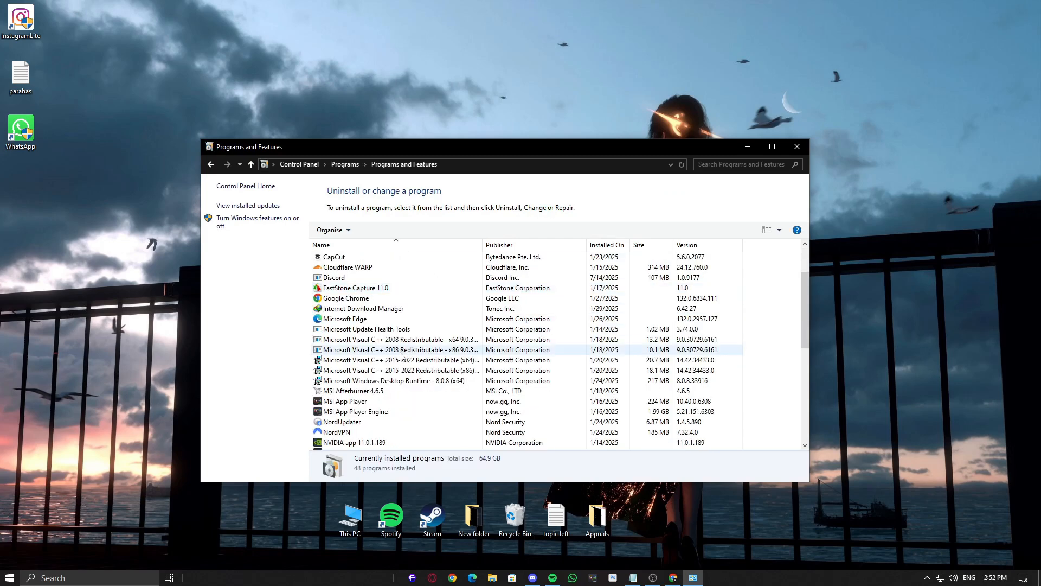
pyautogui.click(396, 380)
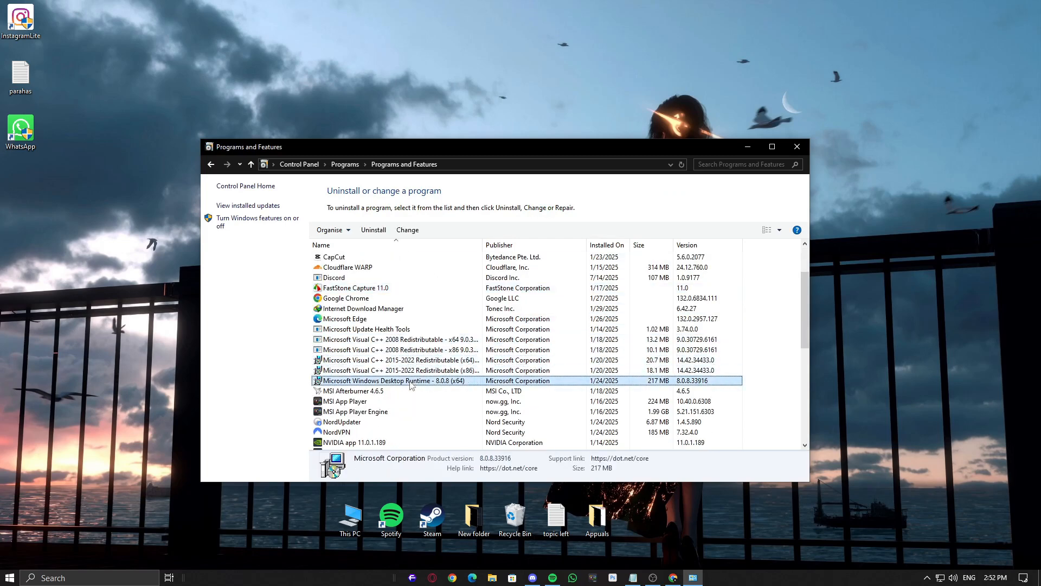
pyautogui.click(399, 359)
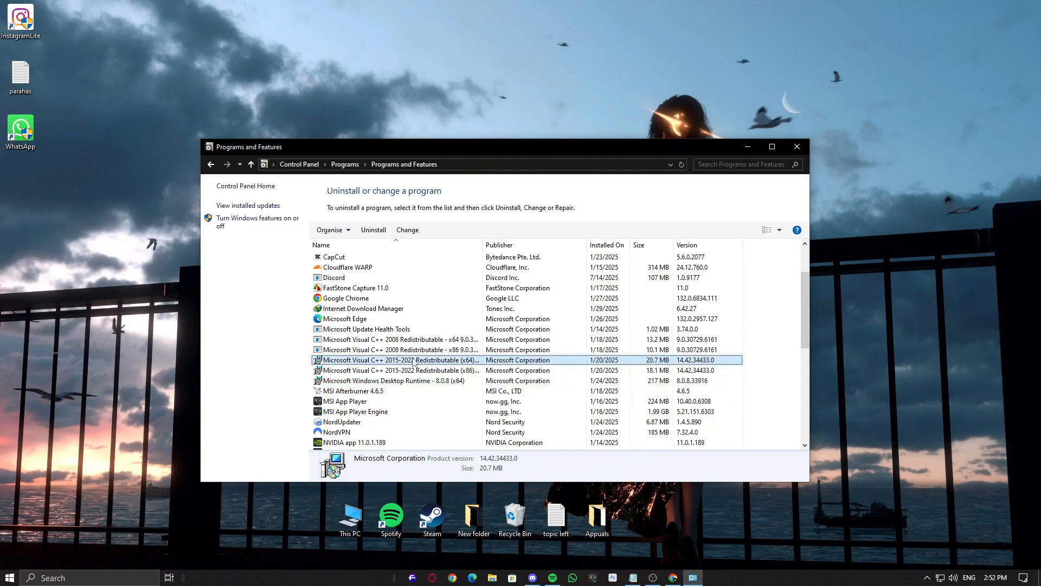
pyautogui.rightClick(402, 359)
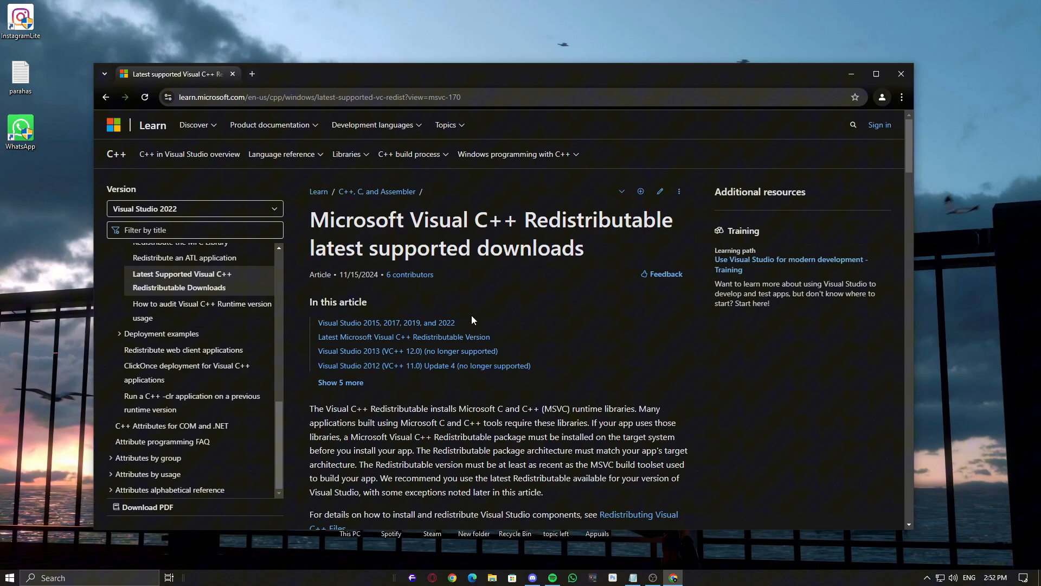
# Download the latest x64 Visual C++ 2015-2022 Redistributable, close Chrome and continue the download
pyautogui.click(386, 322)
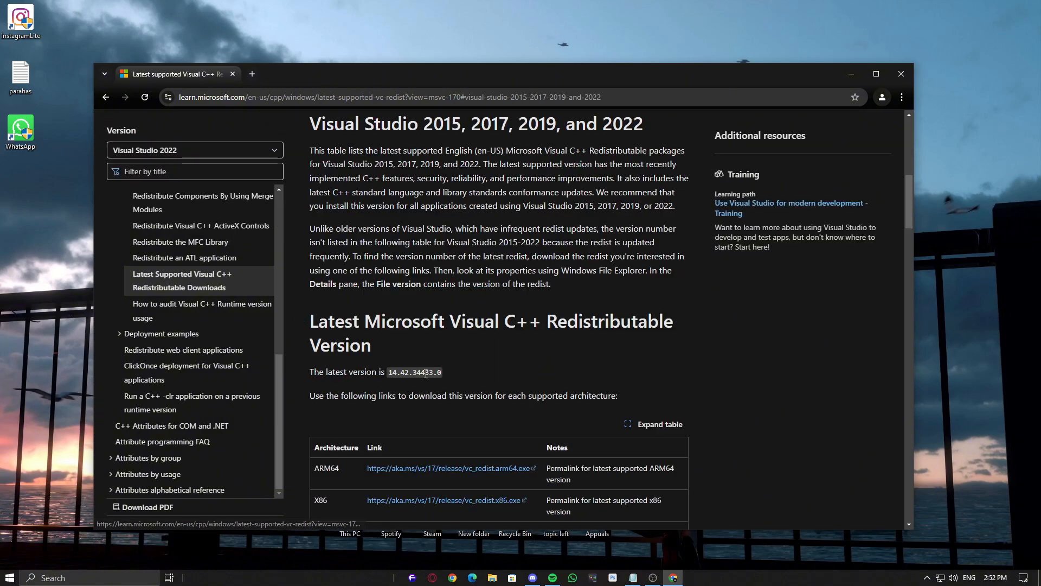
pyautogui.scroll(-3)
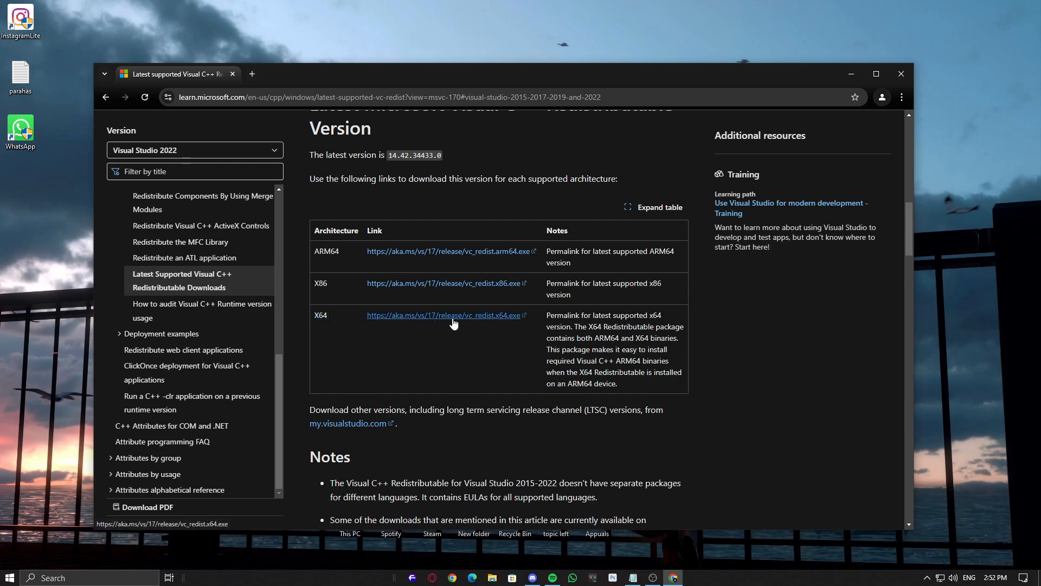
pyautogui.click(446, 315)
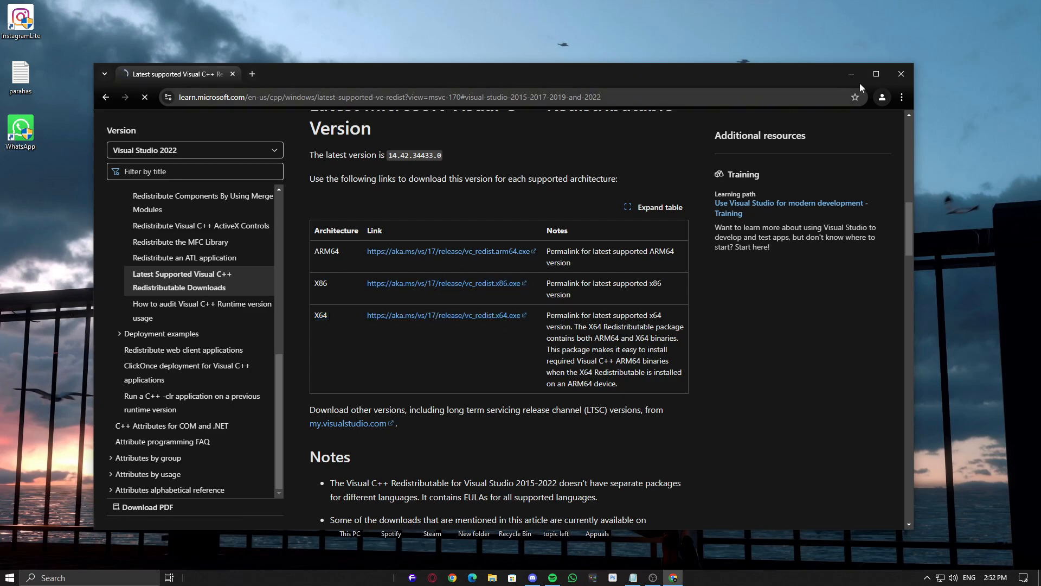
pyautogui.click(901, 74)
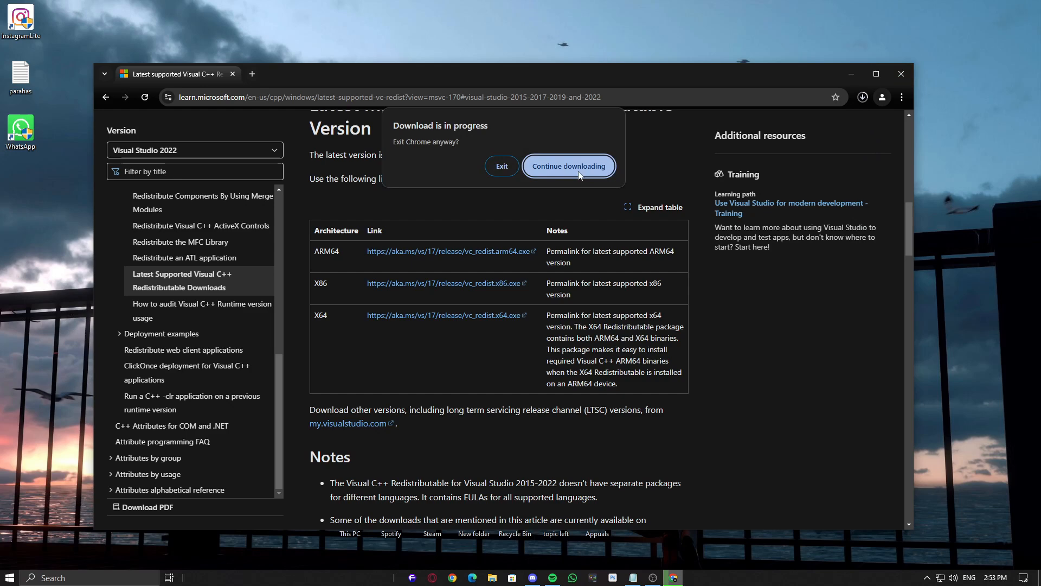
pyautogui.click(501, 165)
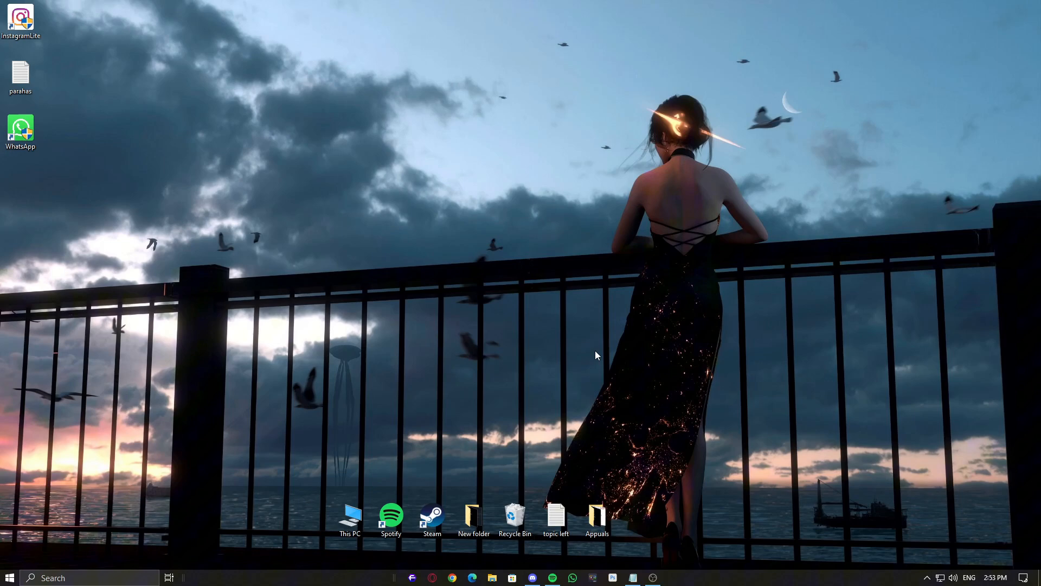
# Run sfc /scannow in an administrator Command Prompt, then close the console
pyautogui.click(91, 577)
pyautogui.write('comm')
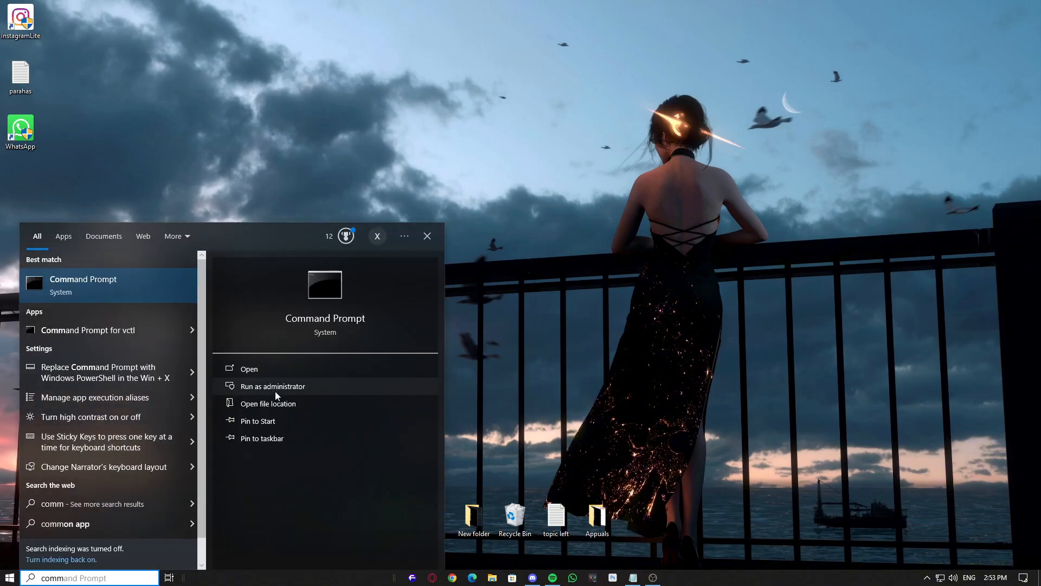
pyautogui.click(271, 386)
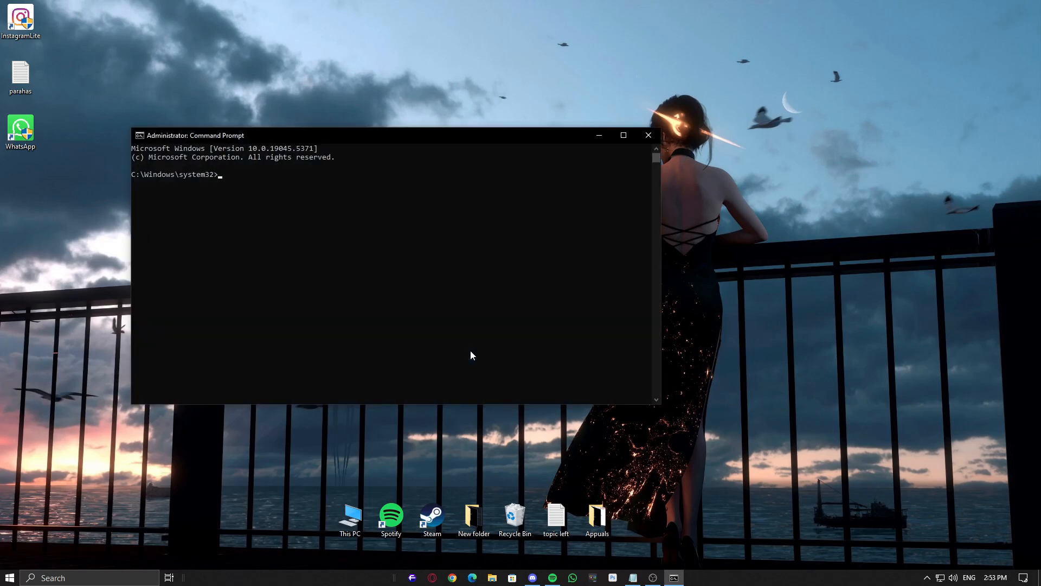
pyautogui.moveTo(193, 135); pyautogui.dragTo(256, 146)
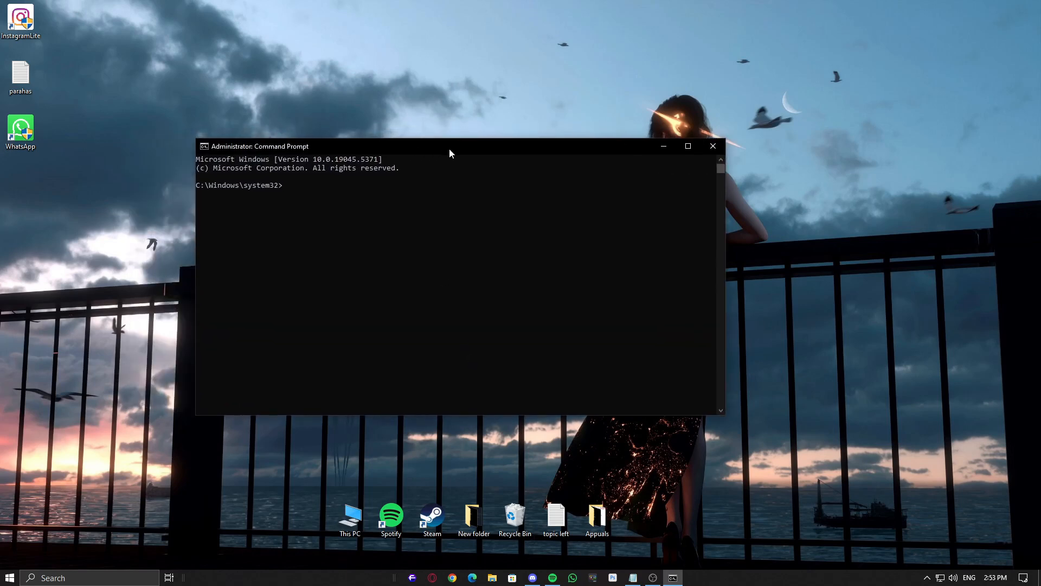
pyautogui.write('sfc /scan')
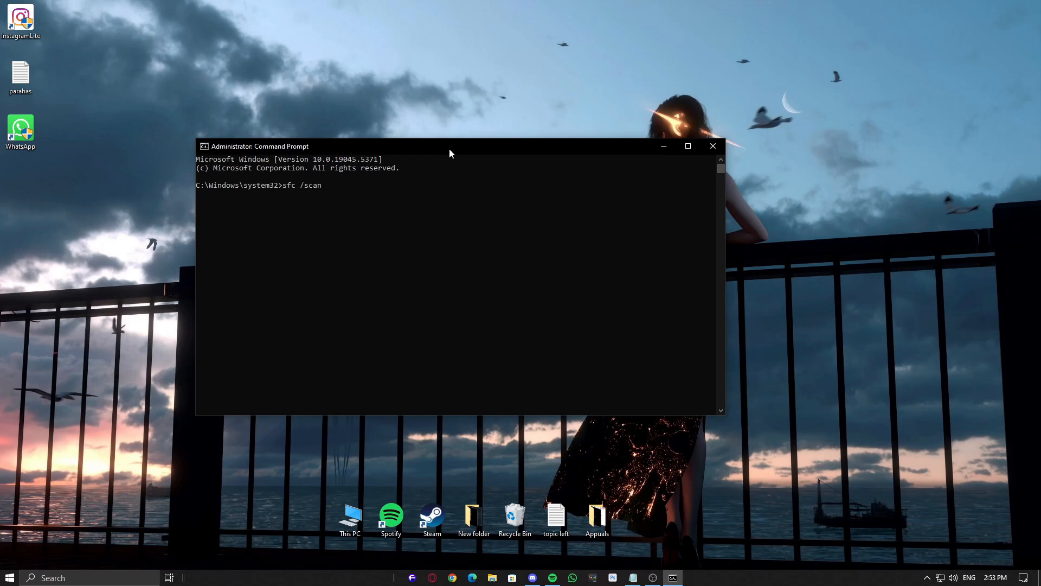
pyautogui.write('now')
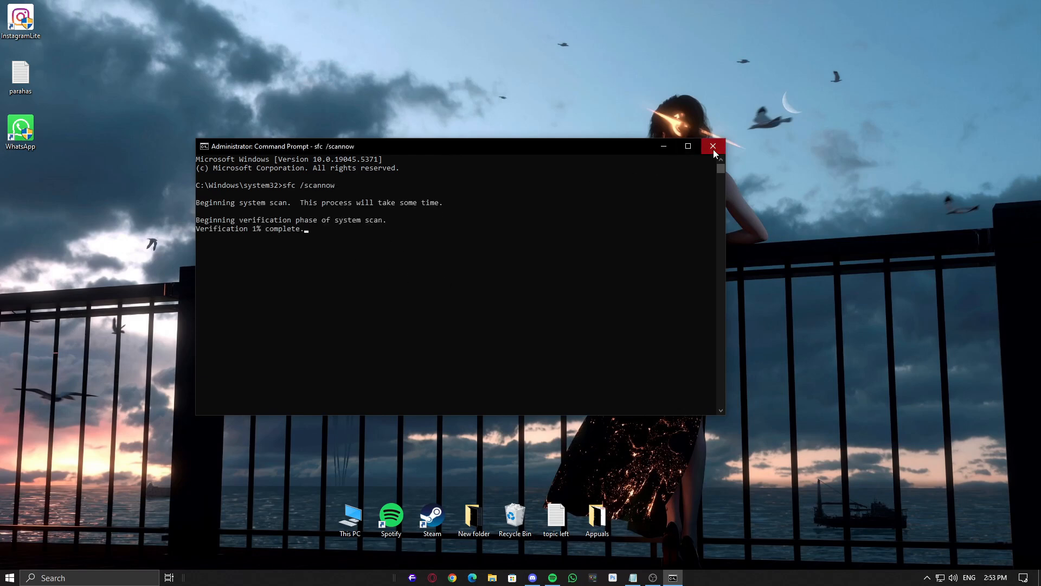
pyautogui.click(713, 145)
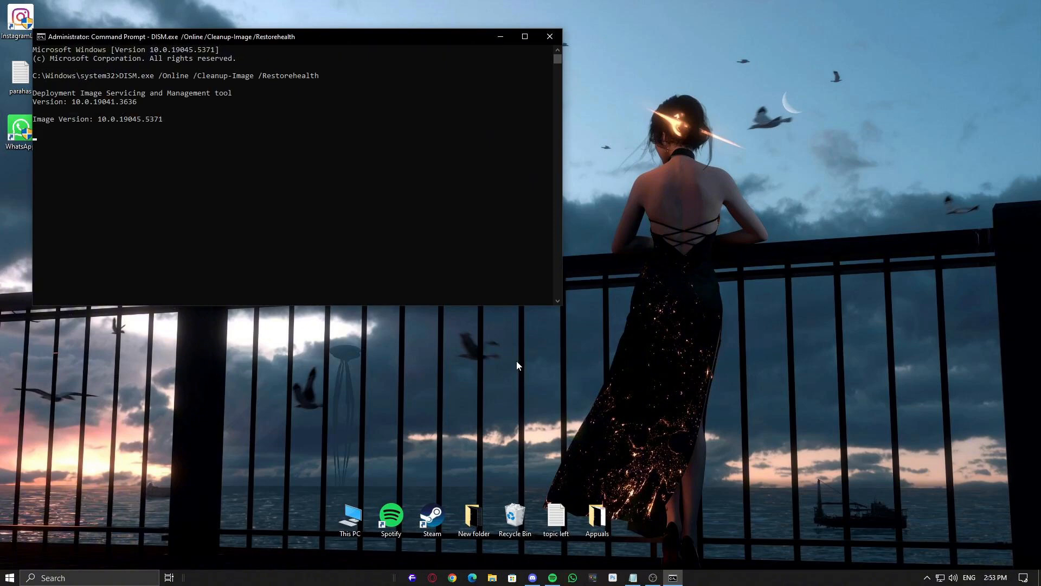
pyautogui.moveTo(228, 151)
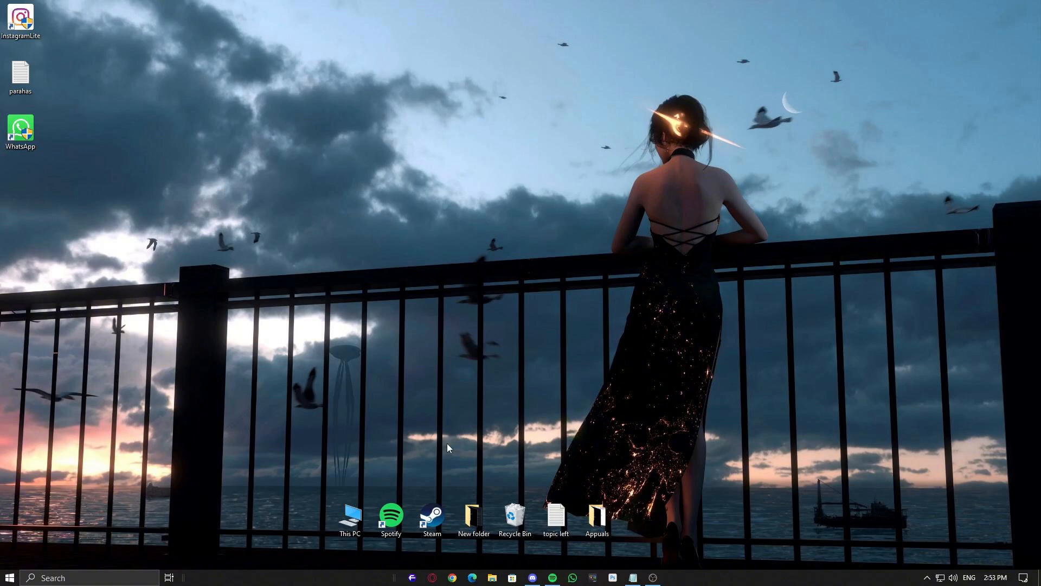
# Run regsvr32 ucrtbase.dll in an elevated Command Prompt and close the window
pyautogui.write('cm')
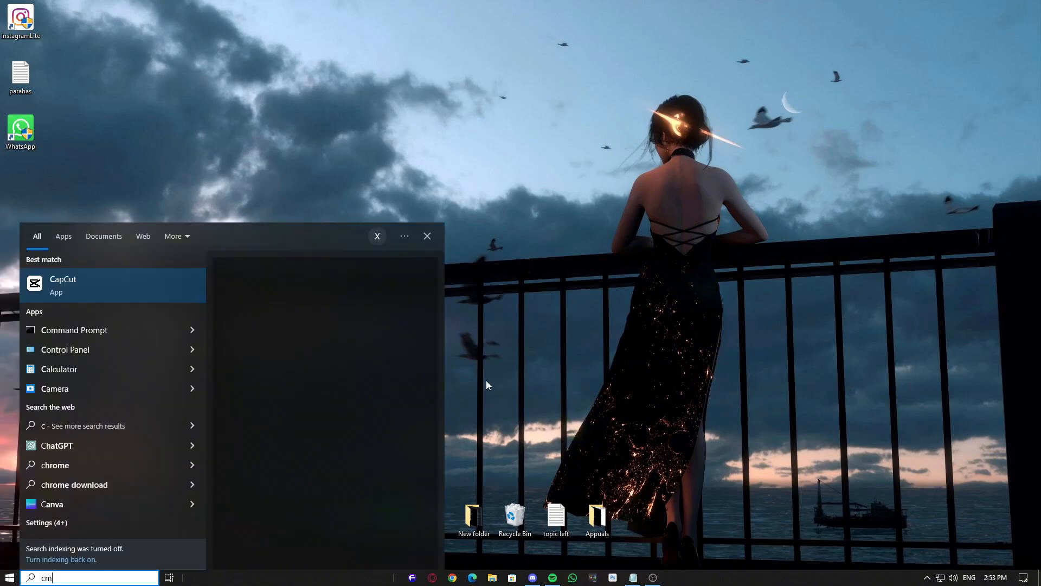
pyautogui.click(74, 330)
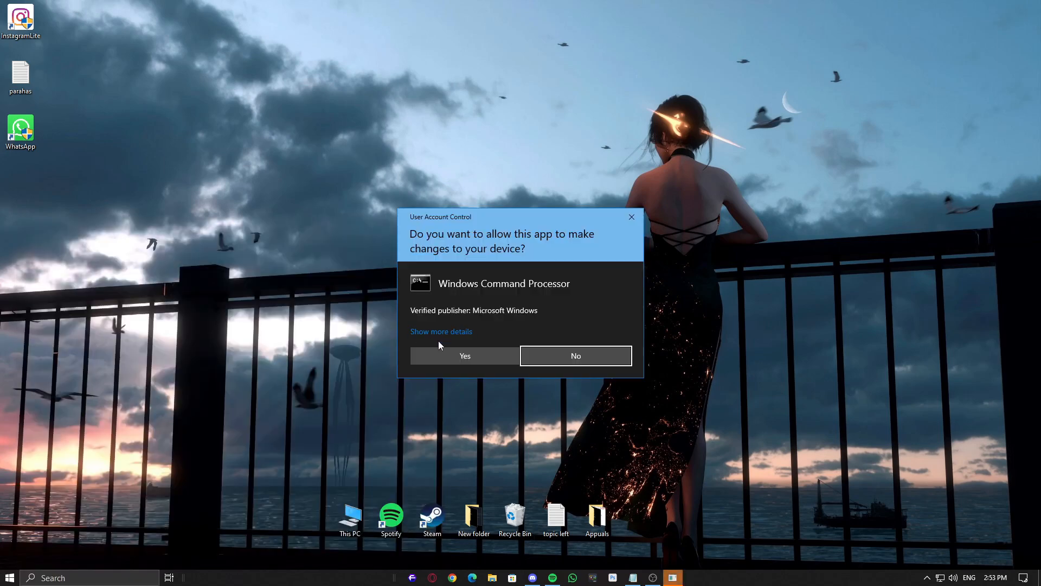
pyautogui.click(464, 356)
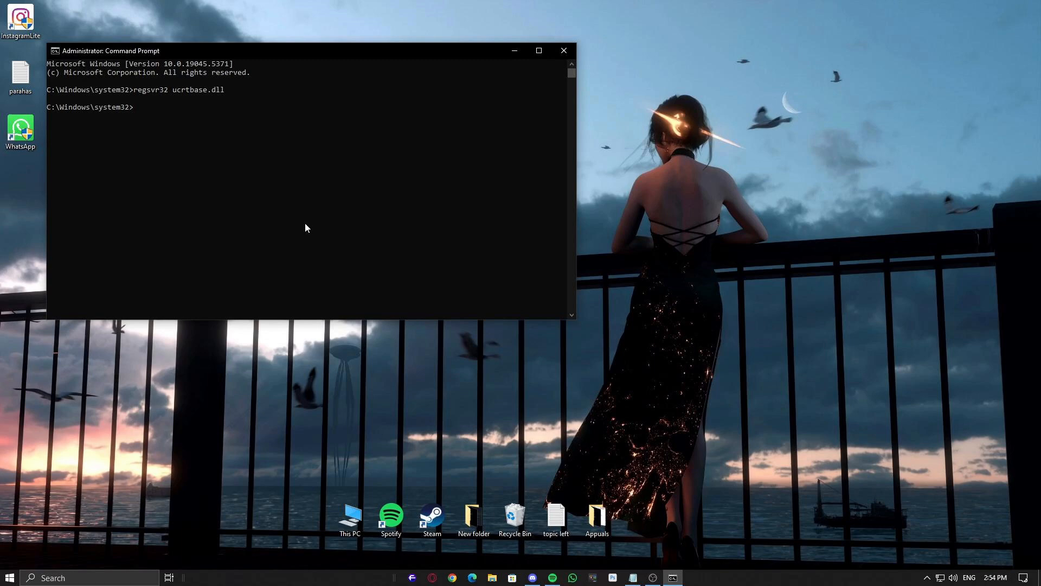
pyautogui.moveTo(564, 51)
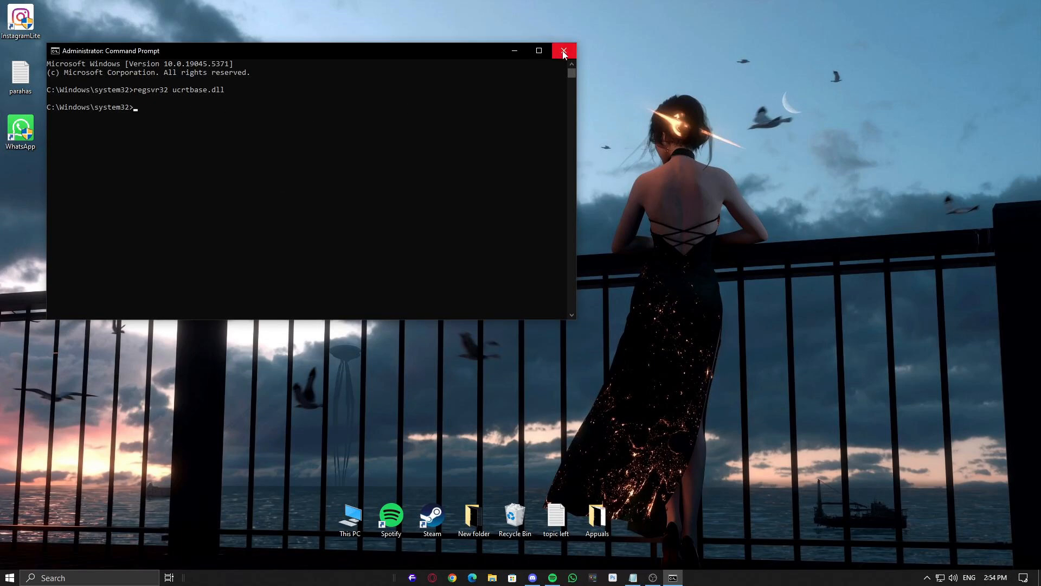
pyautogui.click(564, 51)
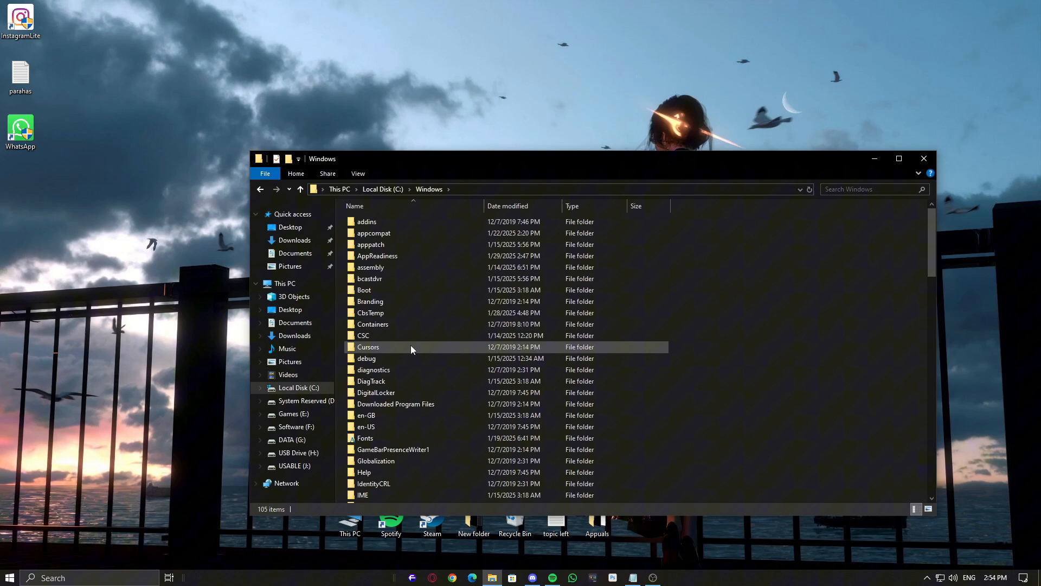
# Go into C:\Windows\System32 and select the ucrtbase.dll file
pyautogui.scroll(-3)
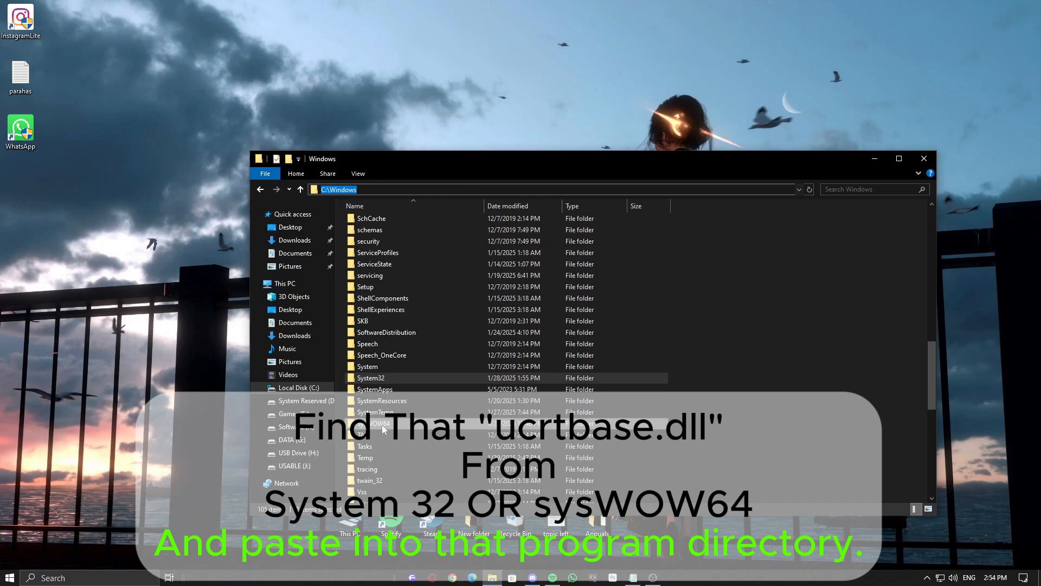
pyautogui.doubleClick(371, 377)
pyautogui.write('ucrtbase.dll')
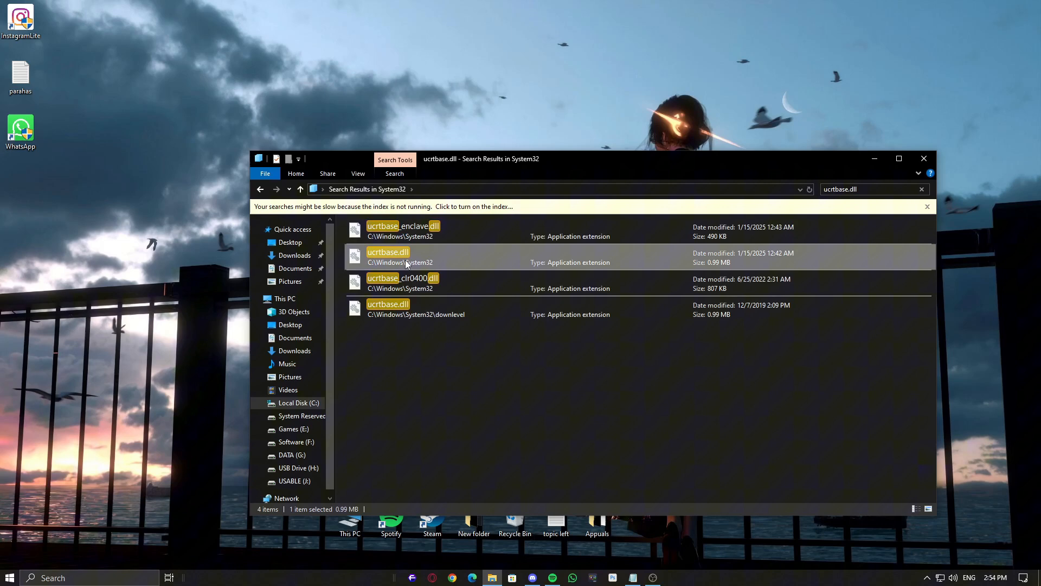
pyautogui.click(401, 416)
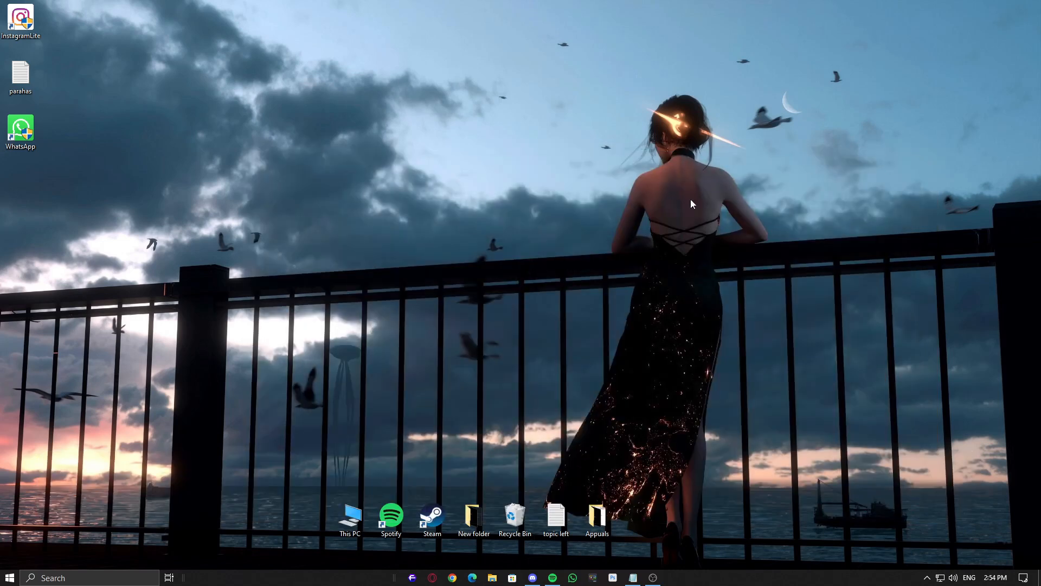
pyautogui.moveTo(372, 295)
pyautogui.write('control')
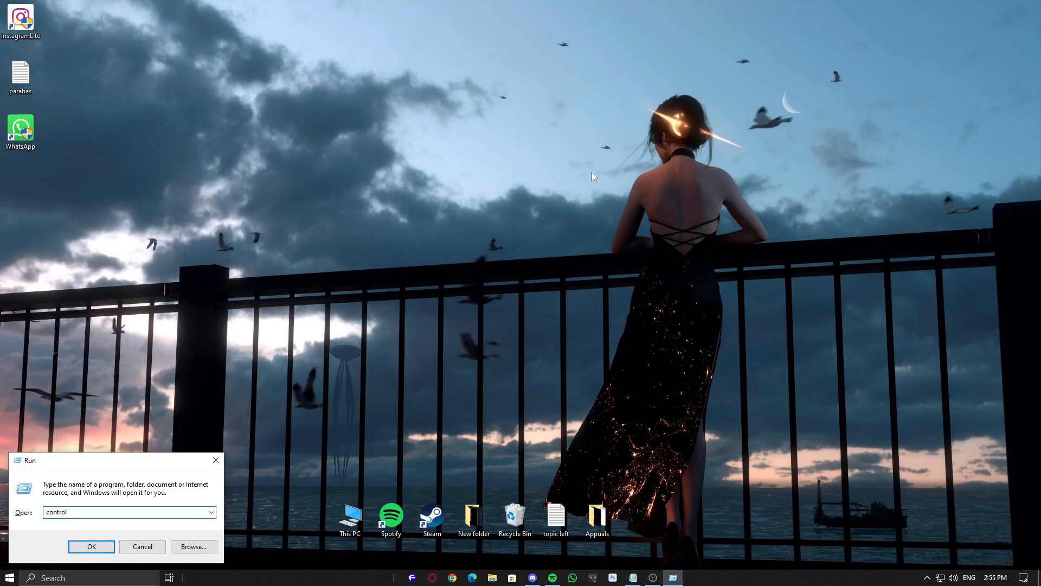
# Launch Control Panel and show the Uninstall a program list
pyautogui.click(92, 546)
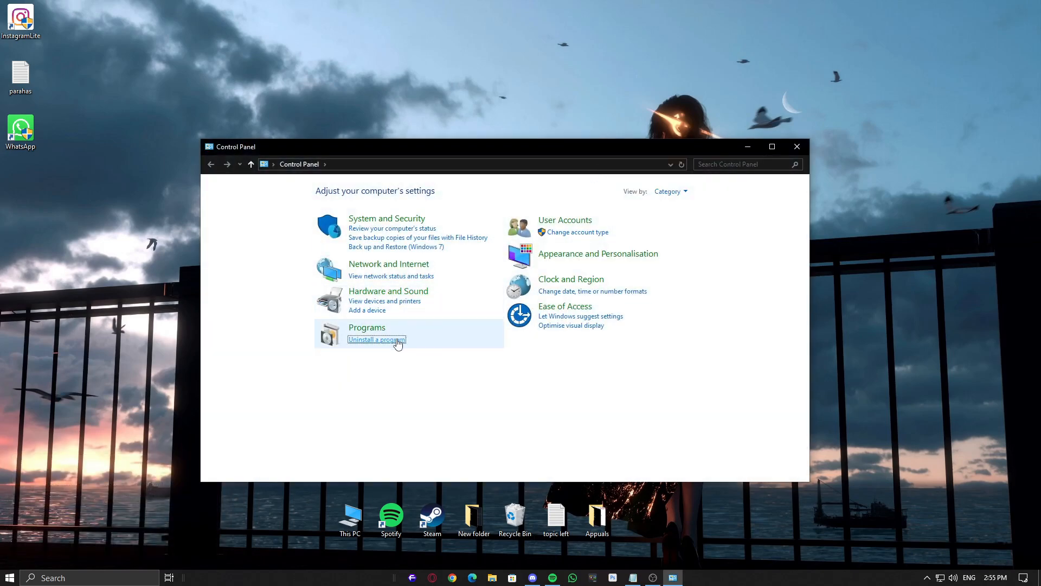
pyautogui.click(377, 339)
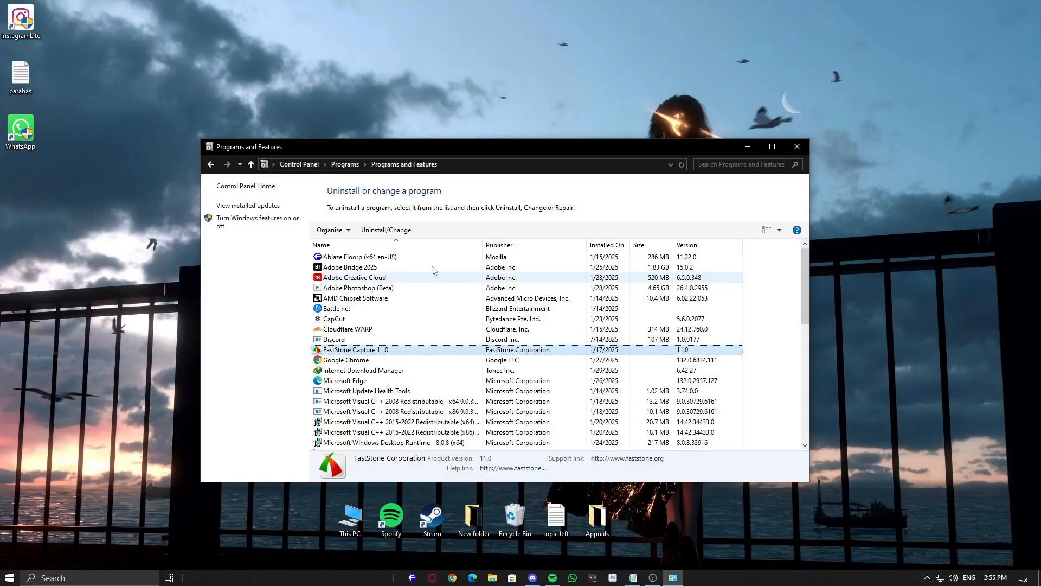
pyautogui.click(672, 577)
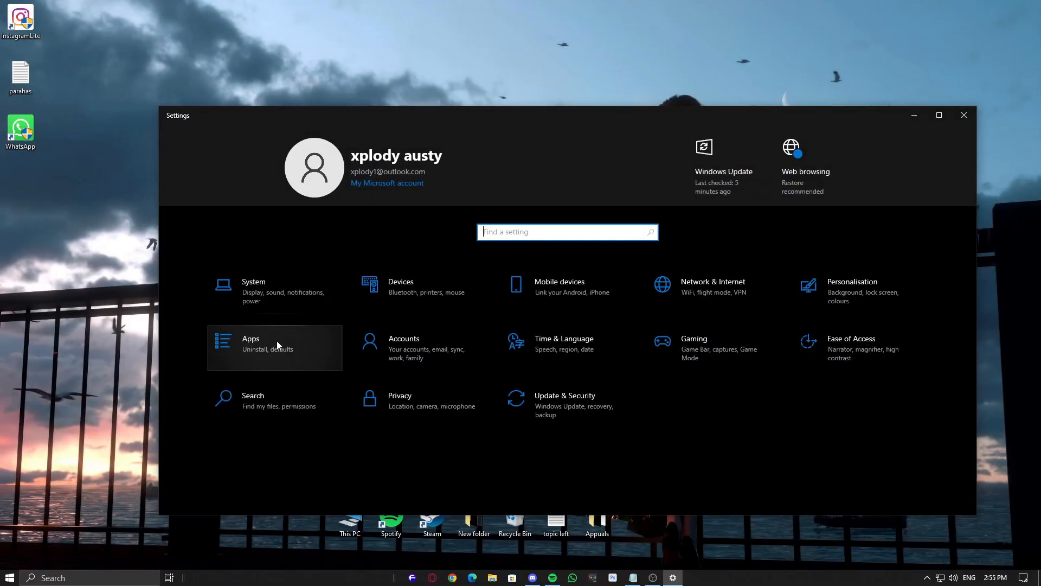
# Uninstall the Alarms & Clock app from Settings' Apps & features list
pyautogui.click(274, 344)
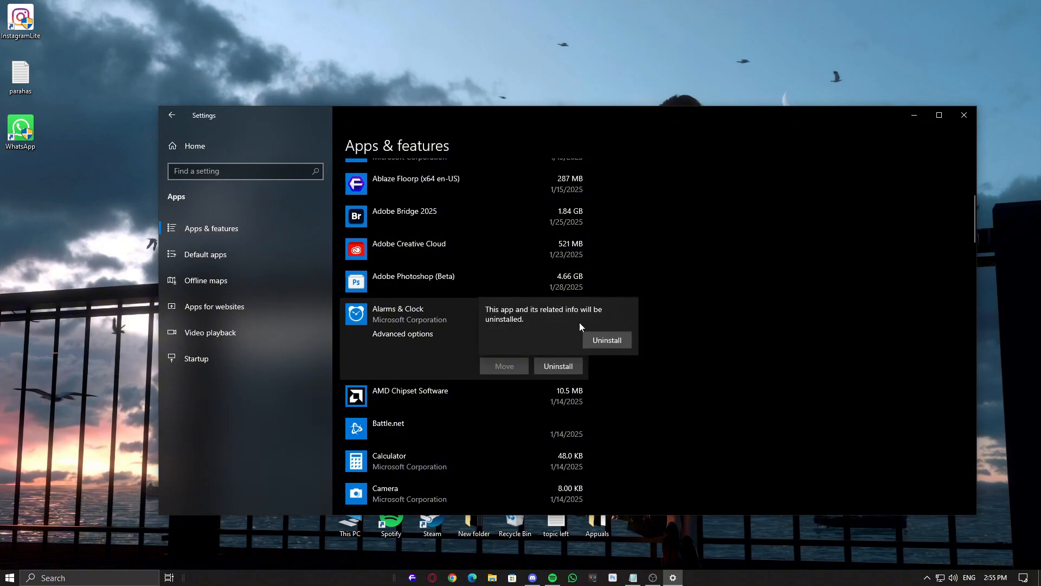
pyautogui.click(963, 115)
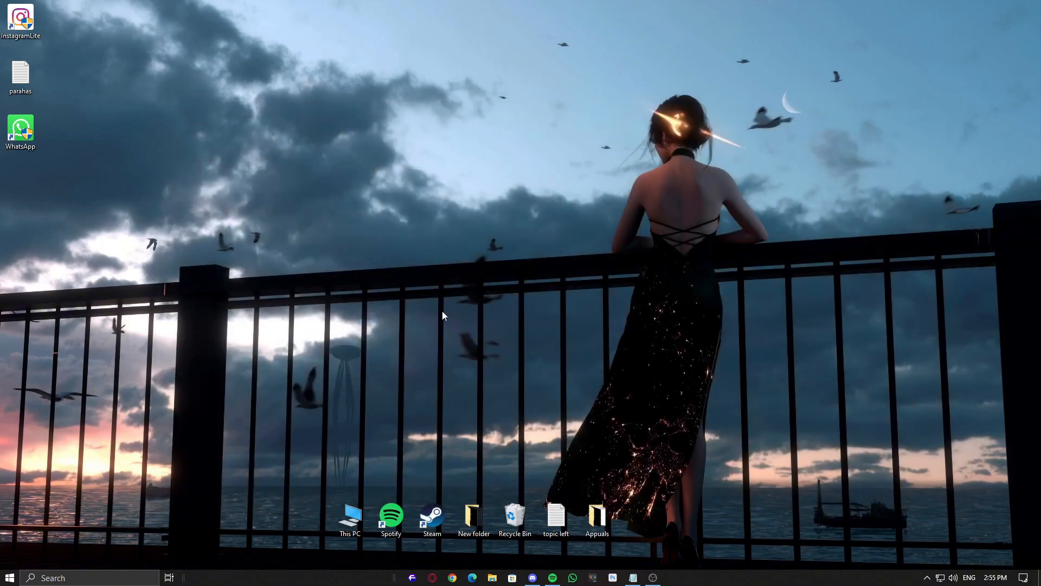
pyautogui.moveTo(482, 406)
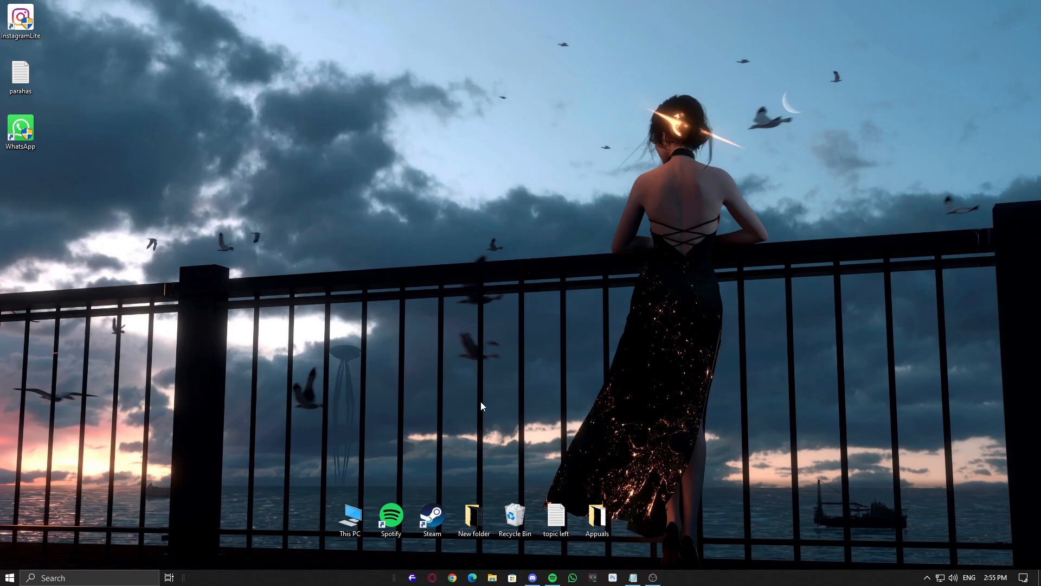
# From Start, go to Settings > Update & Security and check for Windows updates
pyautogui.click(8, 577)
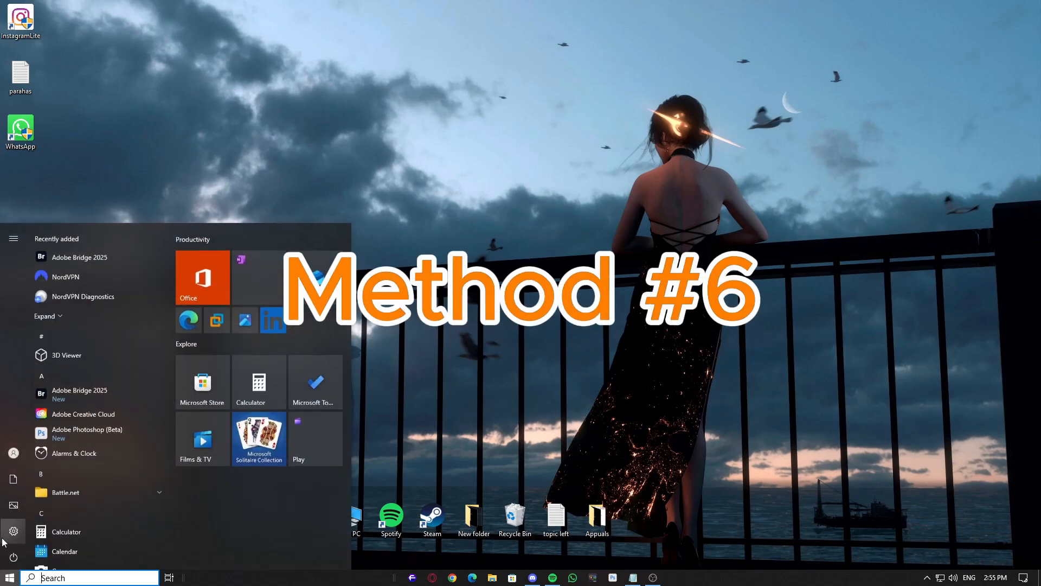
pyautogui.click(13, 531)
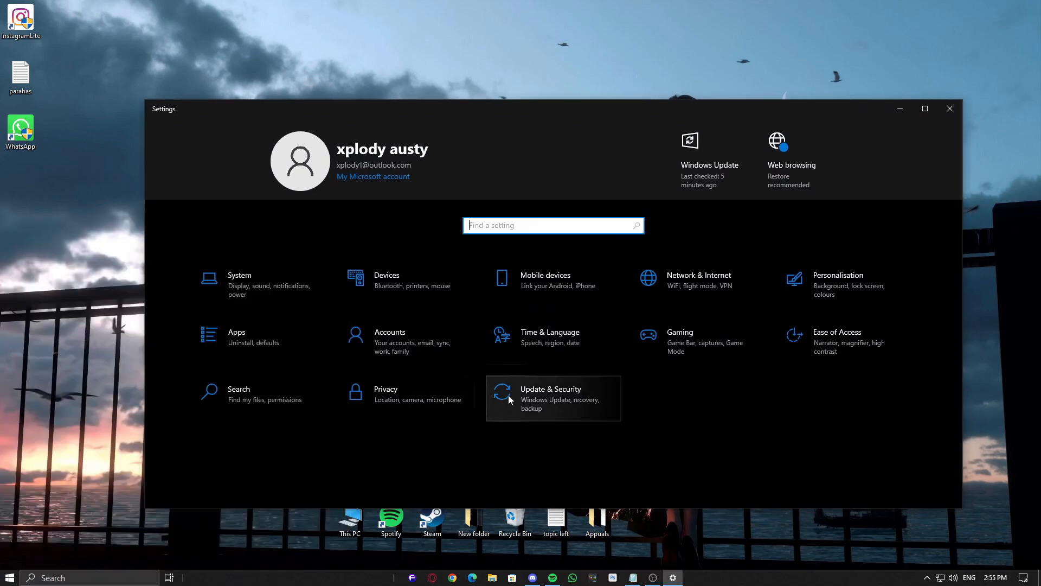
pyautogui.click(551, 398)
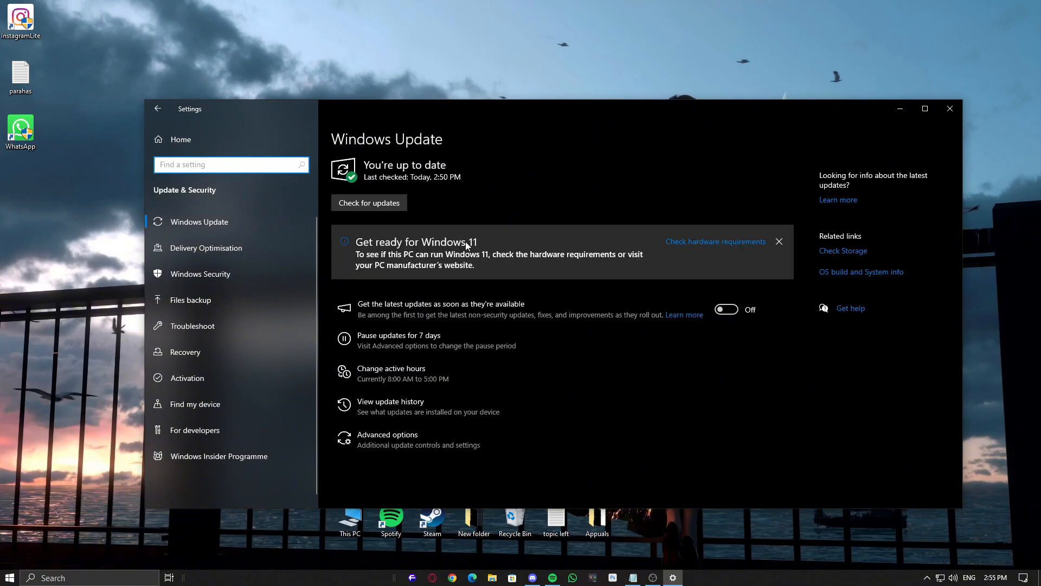
pyautogui.click(369, 203)
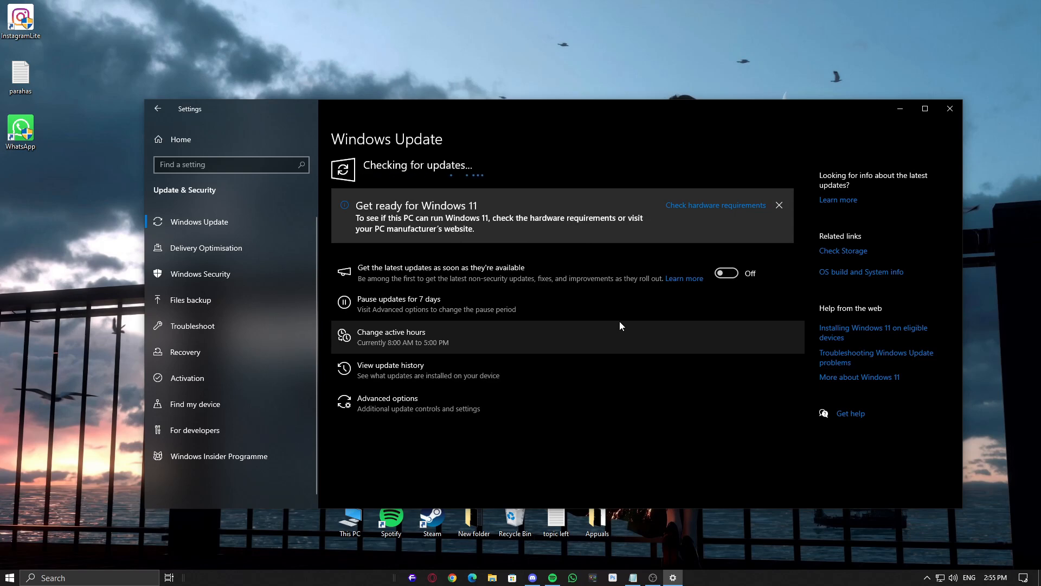
pyautogui.moveTo(930, 147)
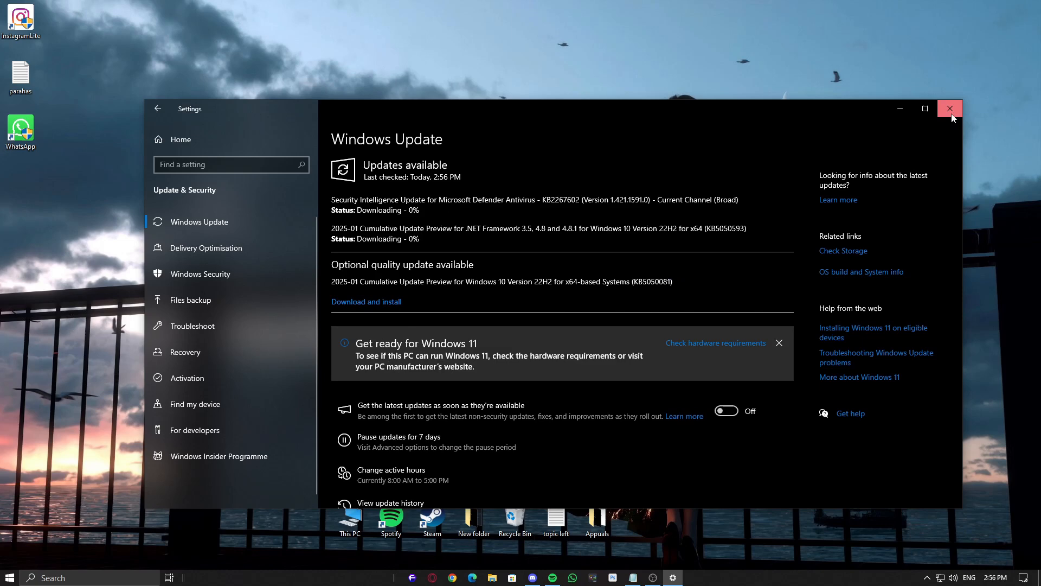
pyautogui.moveTo(501, 319)
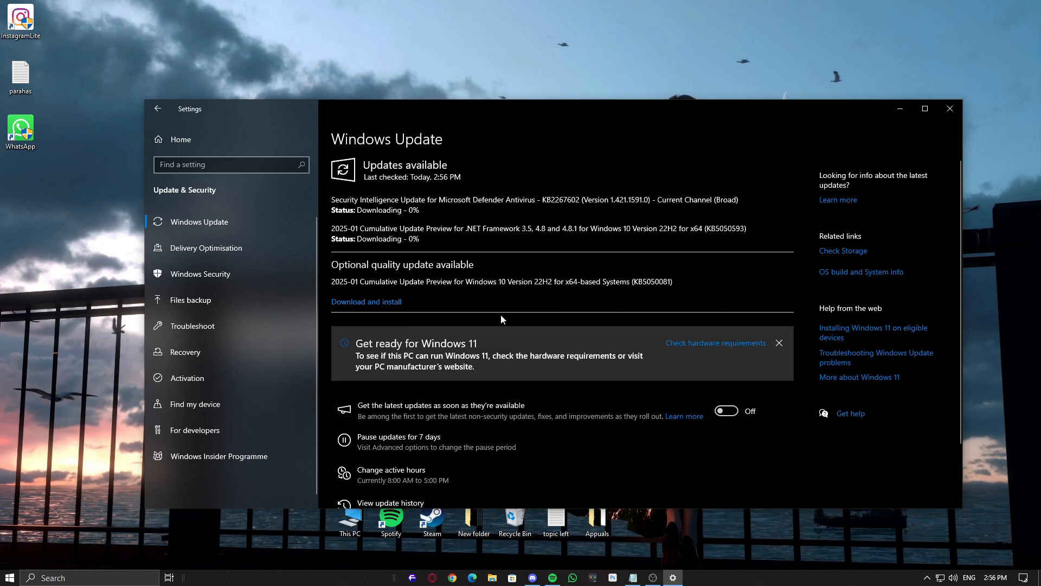